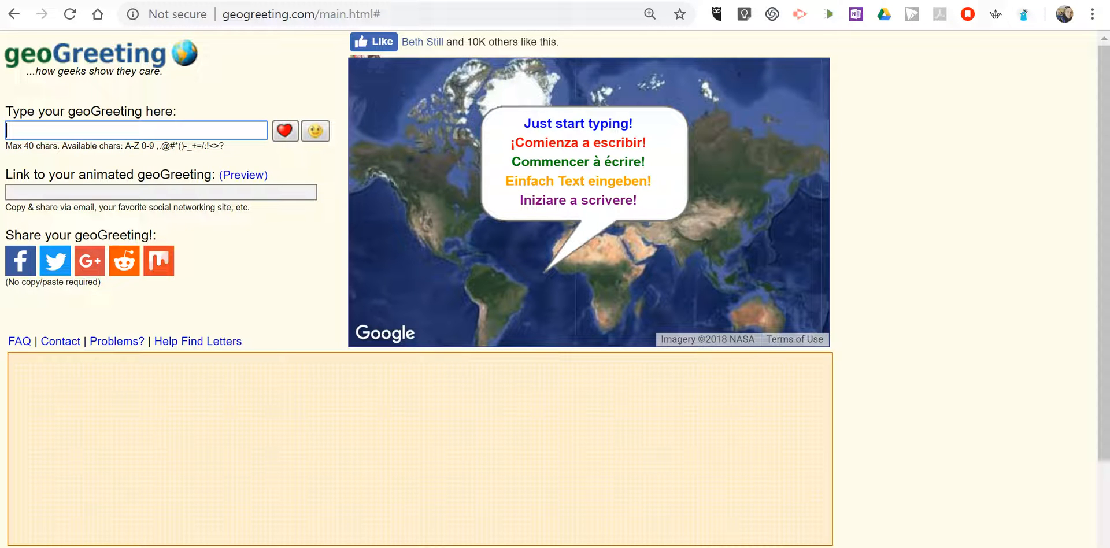
pyautogui.moveTo(98, 153)
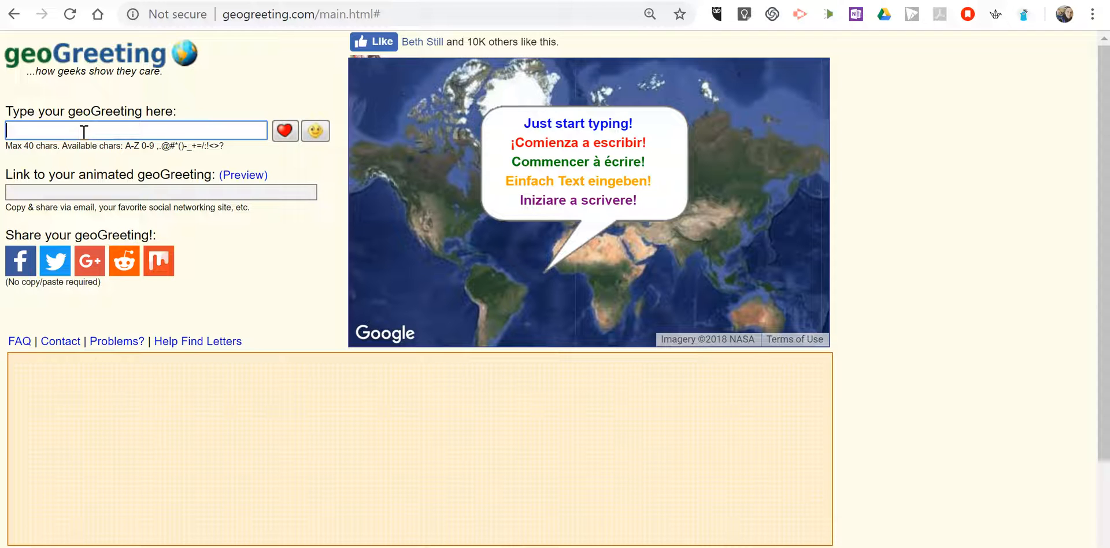
# Type 'Hello Isla!' so building satellite images spell the greeting and a link is generated
pyautogui.write('He')
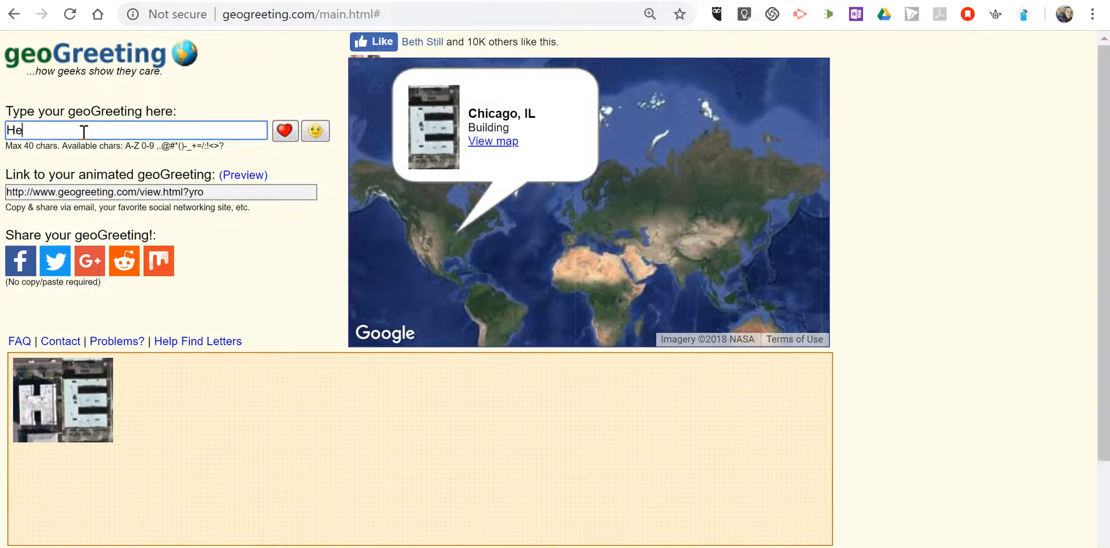
pyautogui.write('llo Isla')
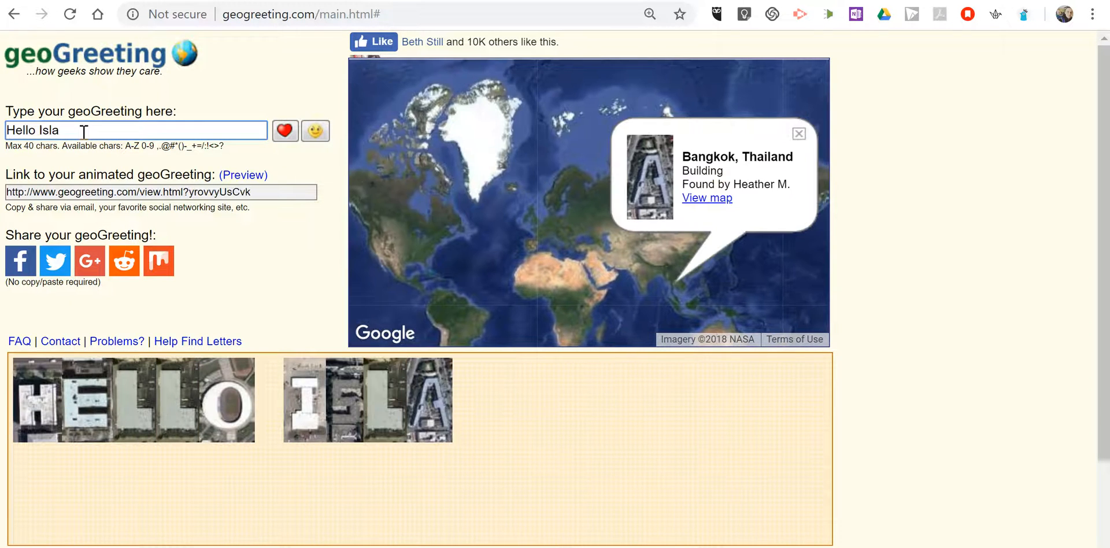
pyautogui.write('!')
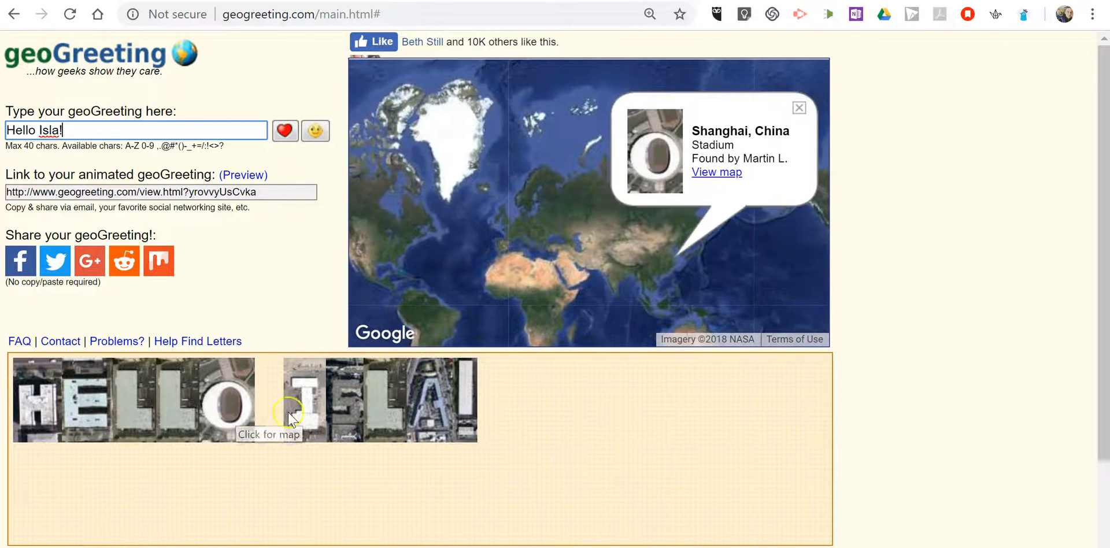
pyautogui.click(91, 425)
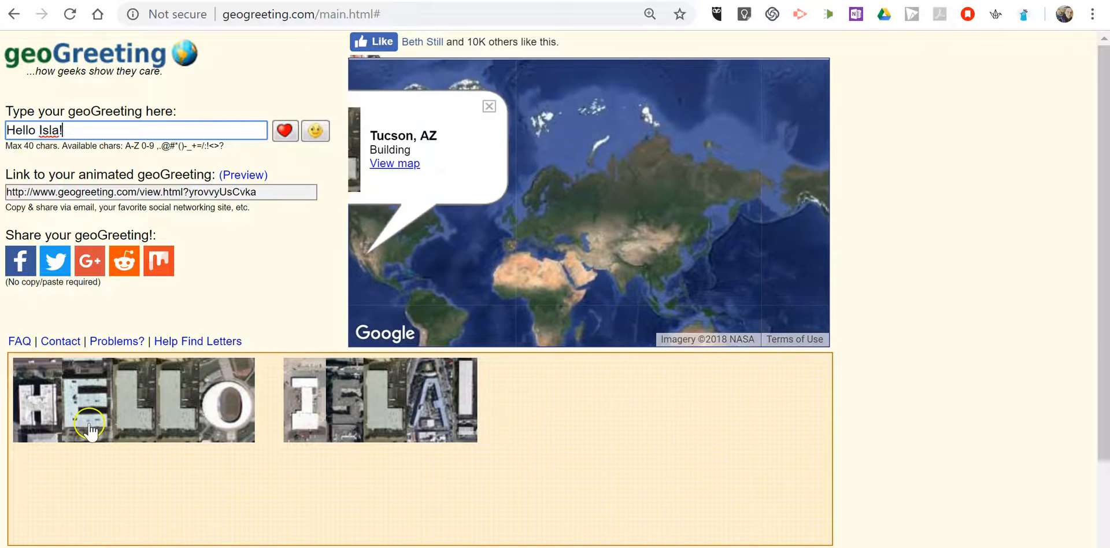
pyautogui.click(234, 400)
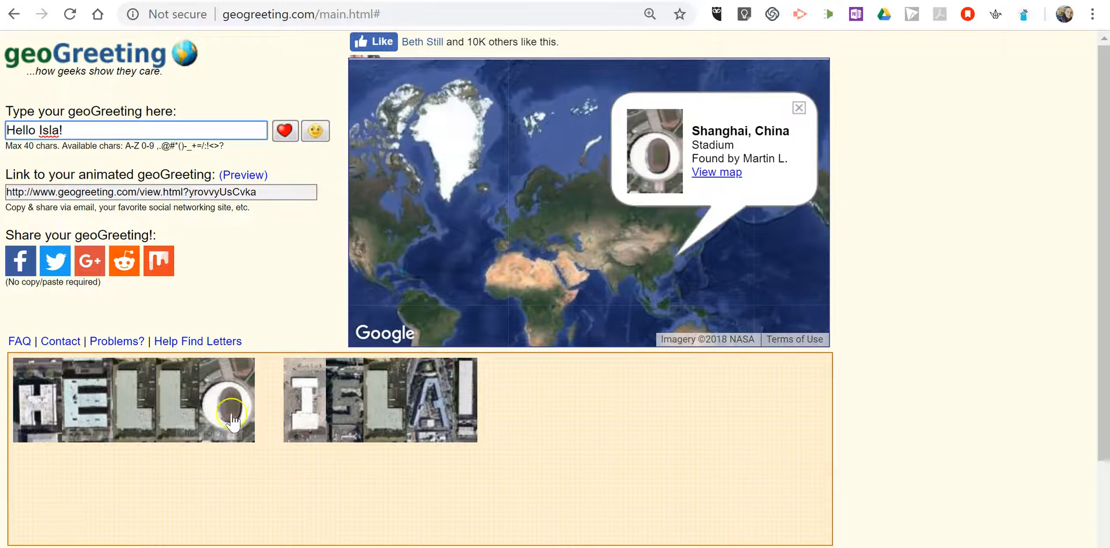
pyautogui.moveTo(430, 421)
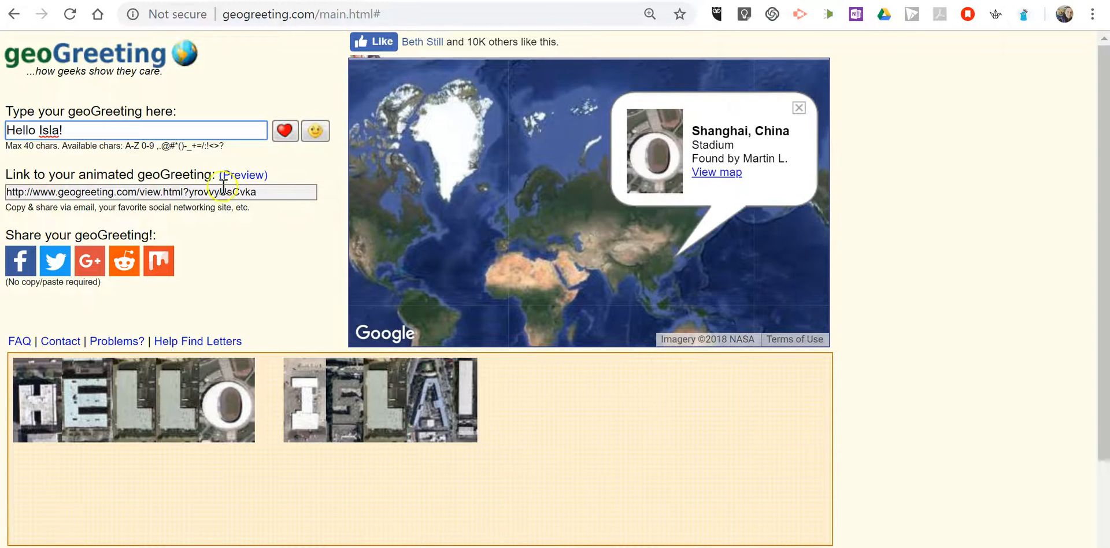
# Highlight the full 'Link to your animated geoGreeting' URL for copying
pyautogui.tripleClick(159, 192)
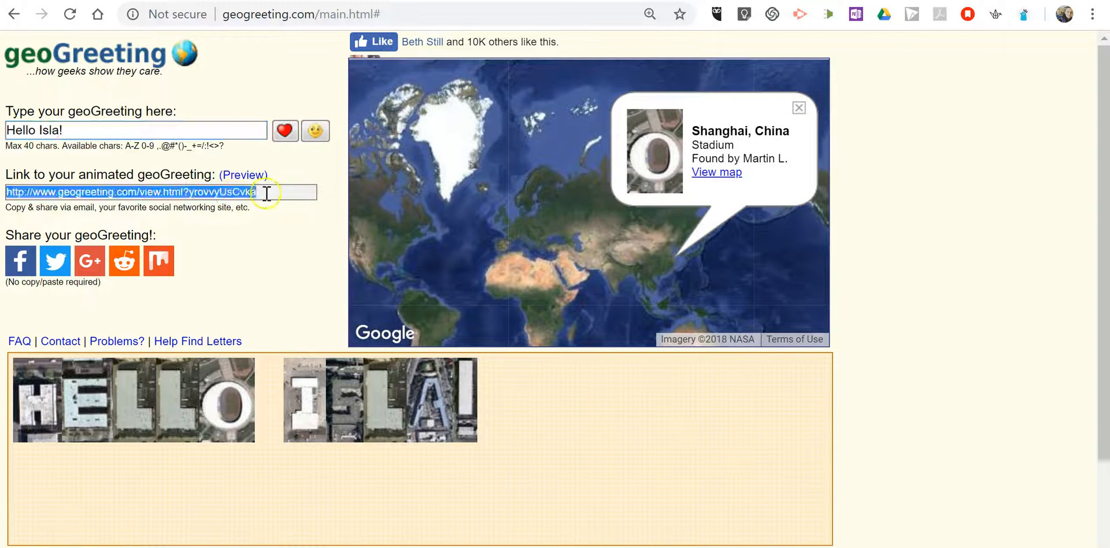
pyautogui.moveTo(117, 192)
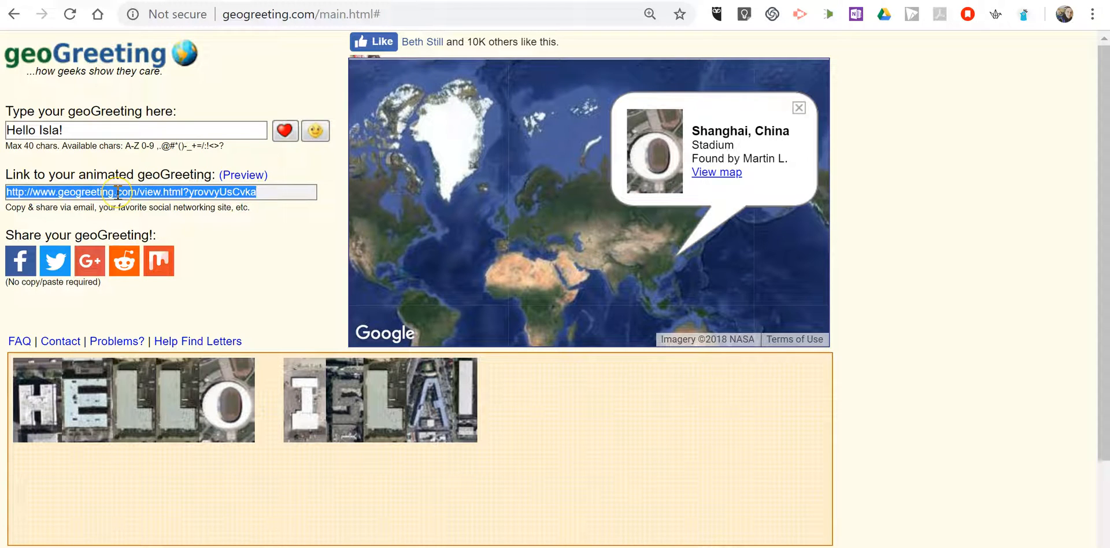
pyautogui.moveTo(244, 175)
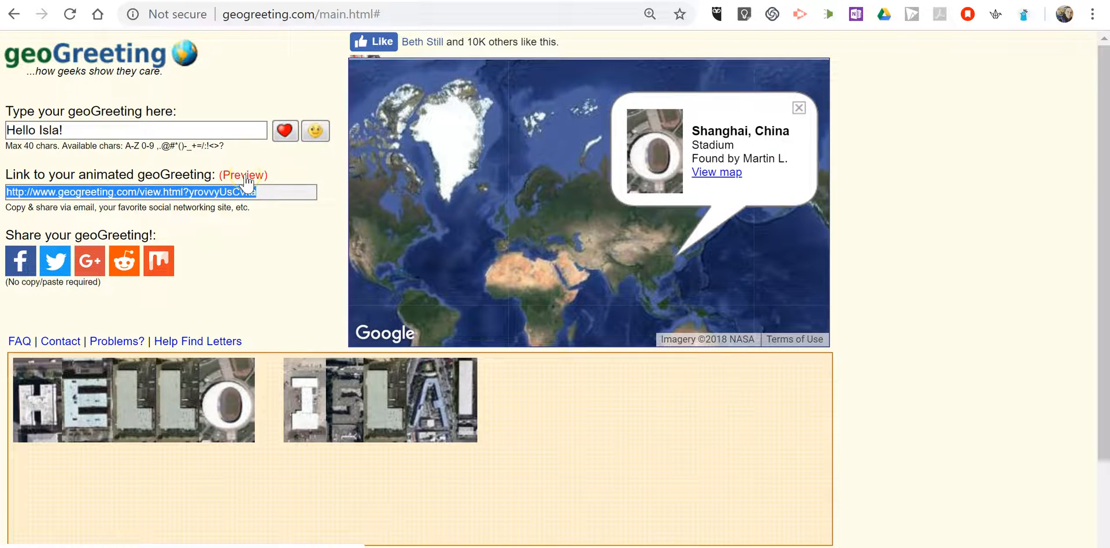
# Open the Preview page showing the world map with pins and a hidden-message prompt
pyautogui.click(244, 175)
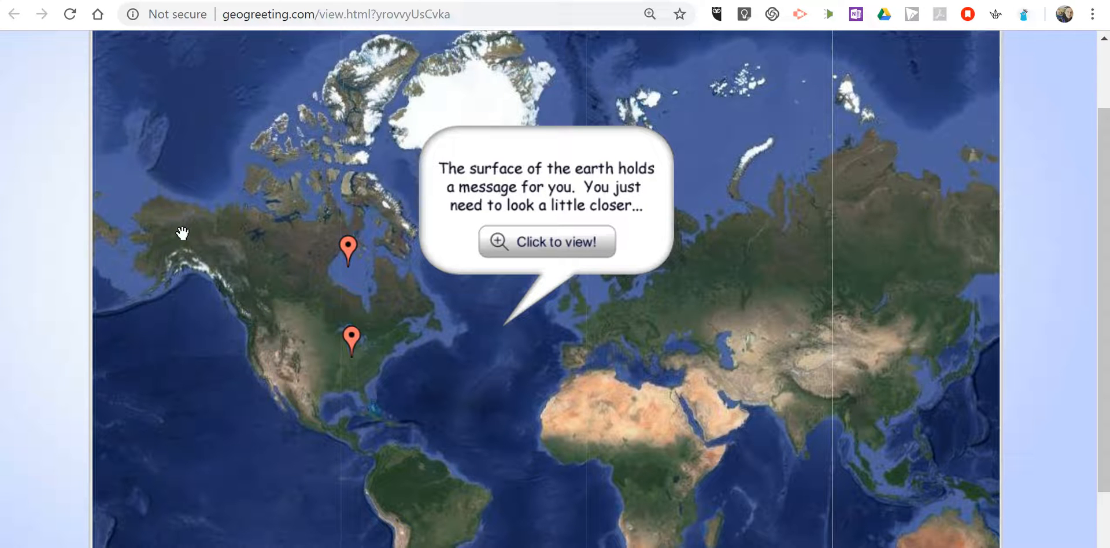
# Play the hidden message so HELLO ISLA appears in building images with location pins
pyautogui.click(546, 242)
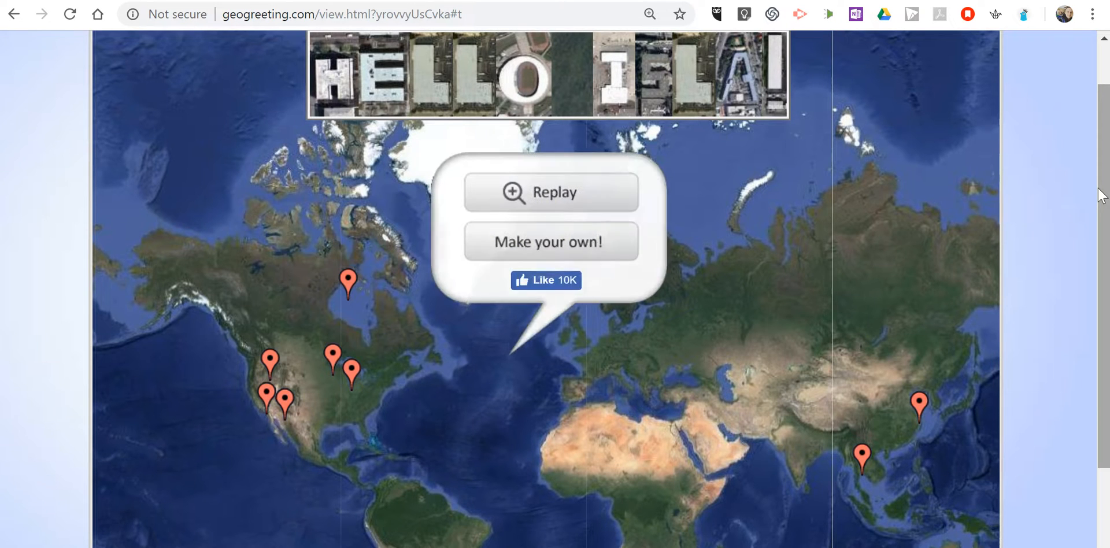
pyautogui.moveTo(352, 375)
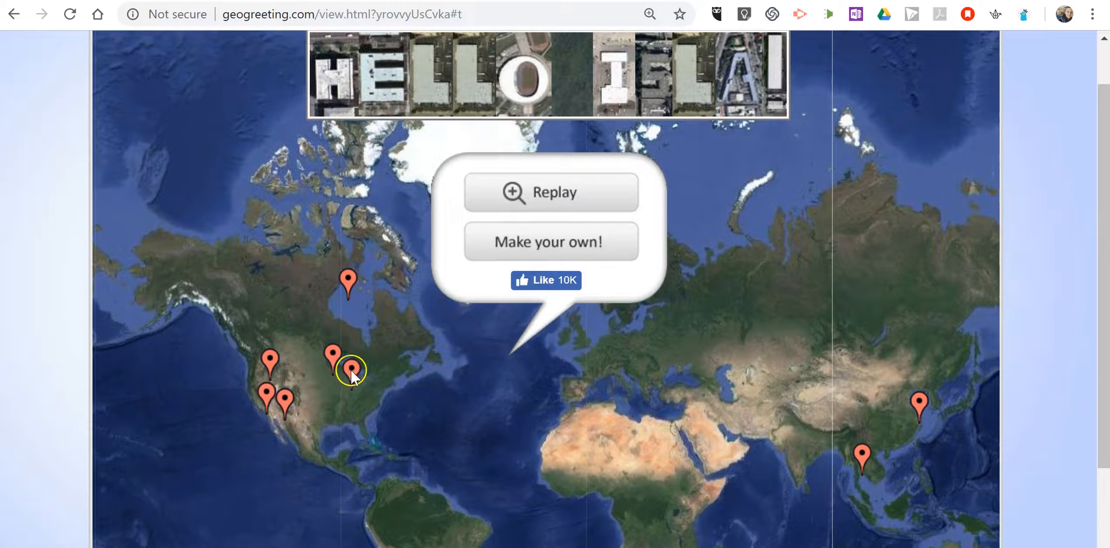
pyautogui.moveTo(353, 378)
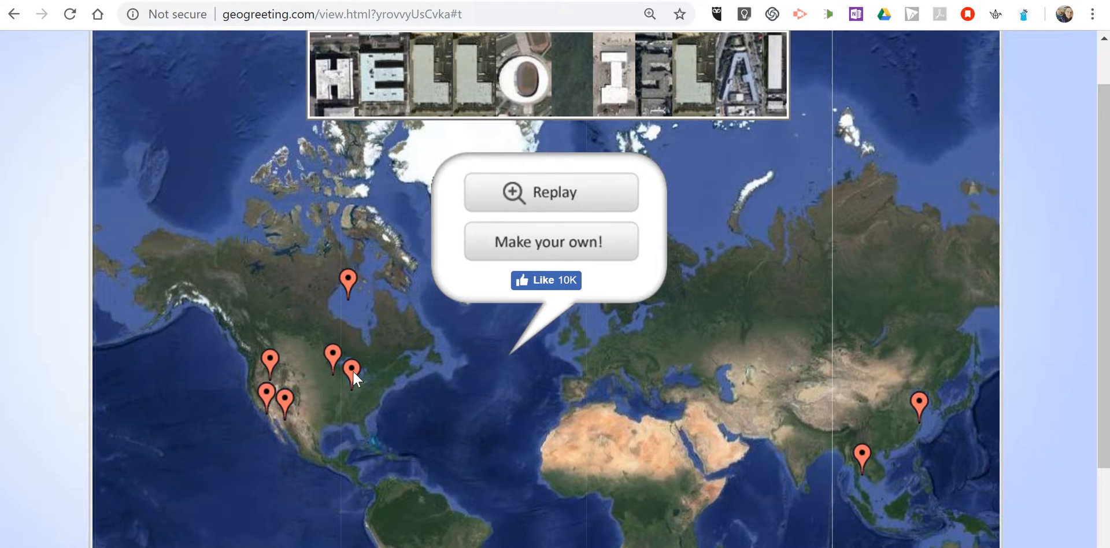
pyautogui.moveTo(360, 347)
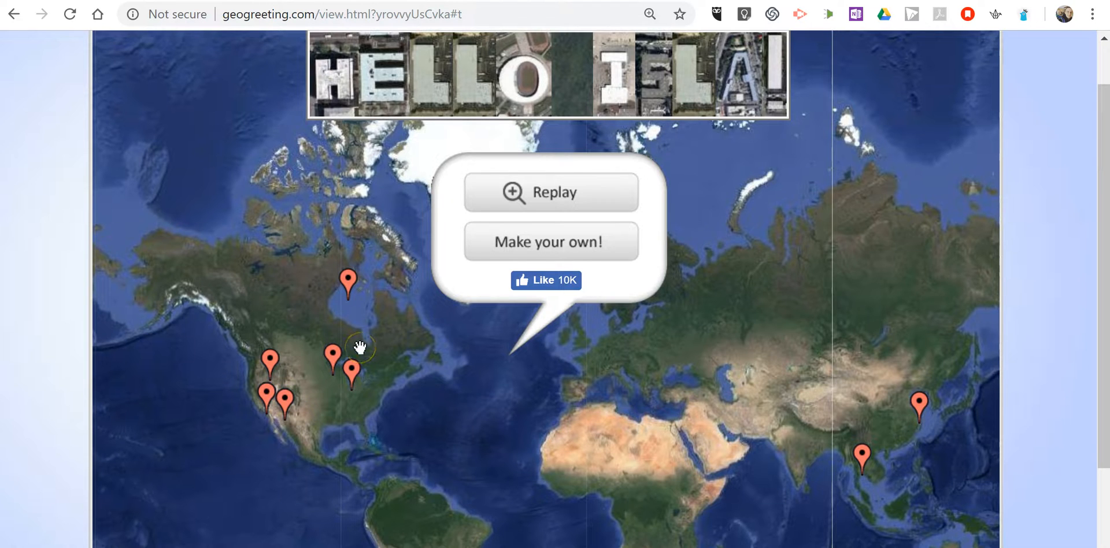